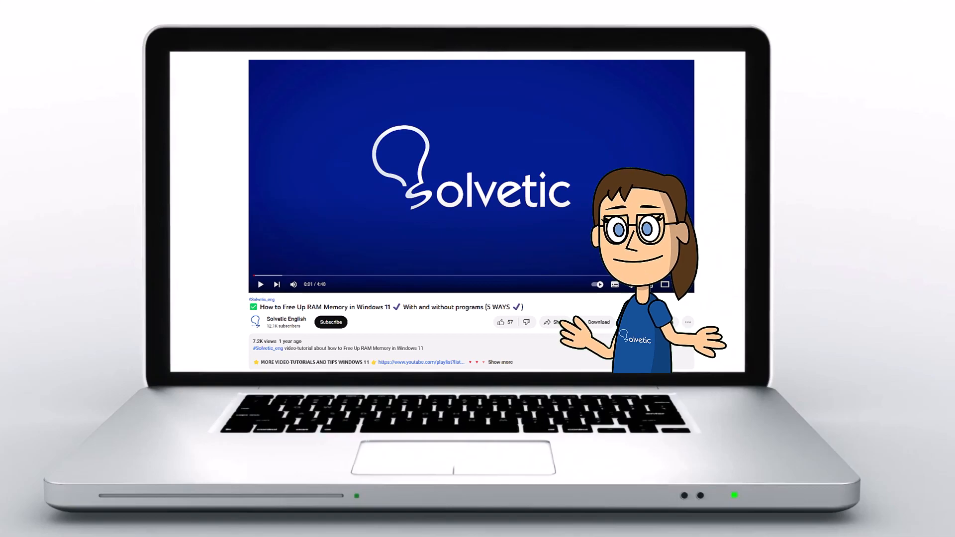
Step: Launch Chrome on the Gmail inbox and show the signed-in account's profile panel
click(499, 361)
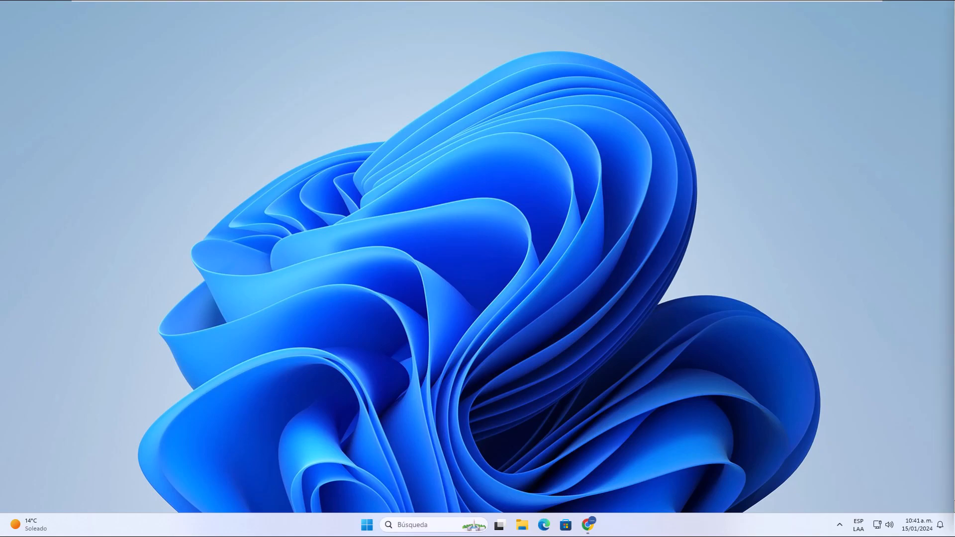
click(588, 524)
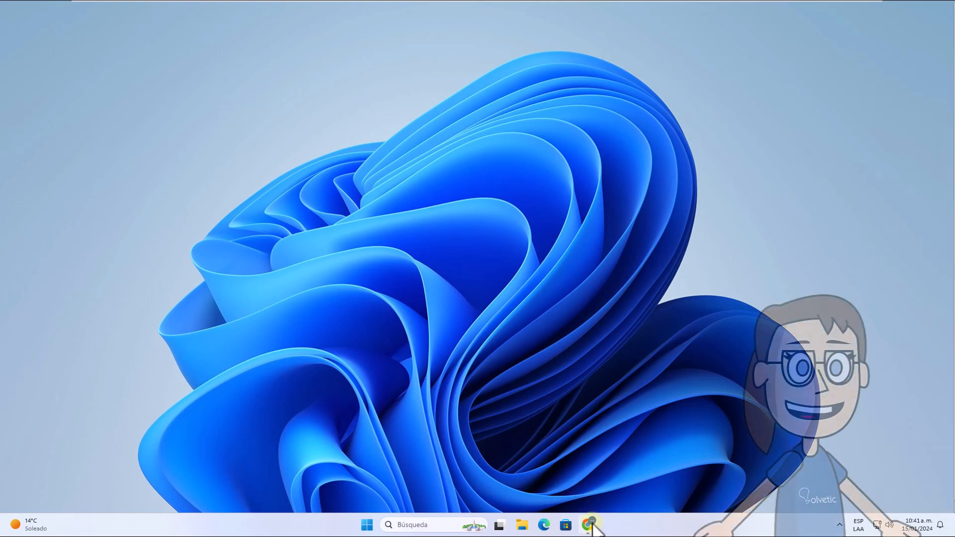
click(588, 525)
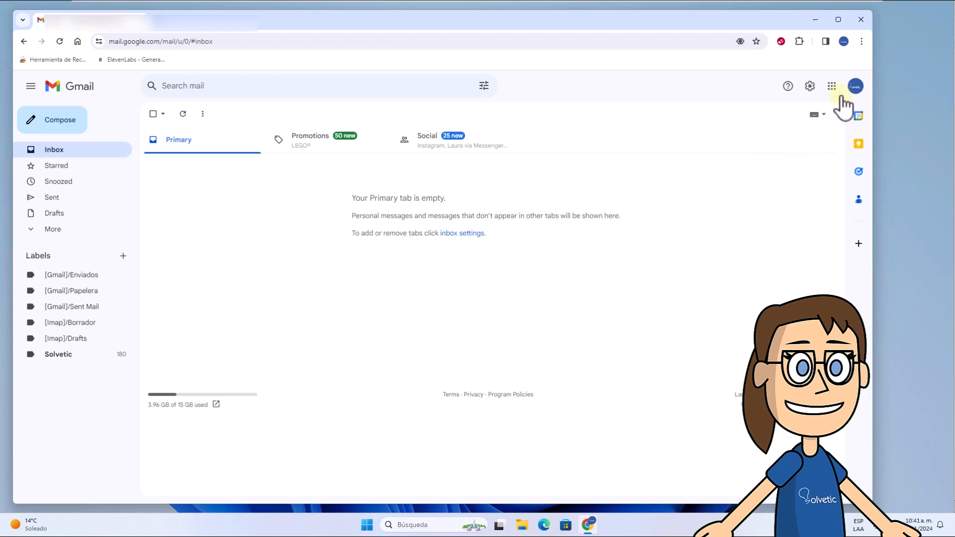
click(854, 86)
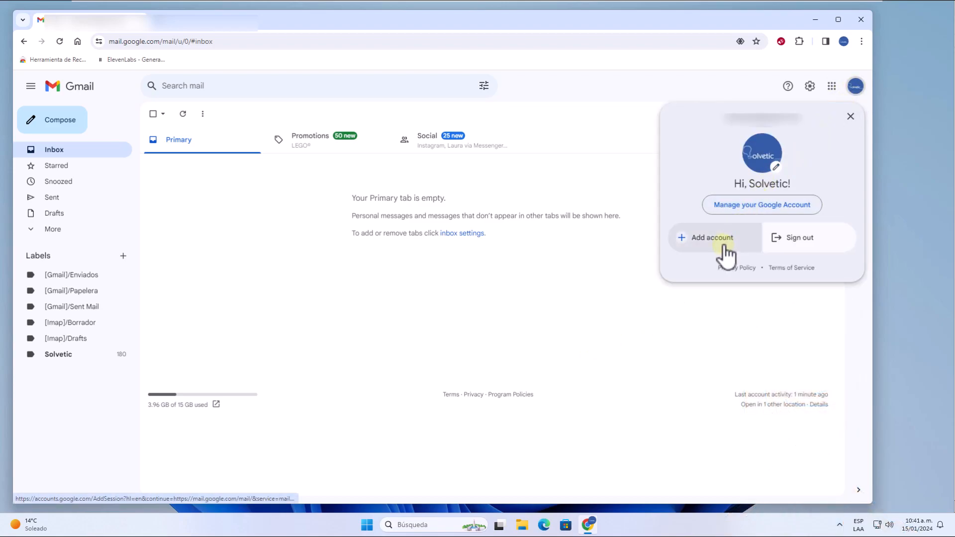
Step: Choose 'Add account' to reach Google sign-in and enter the second account's email
click(710, 238)
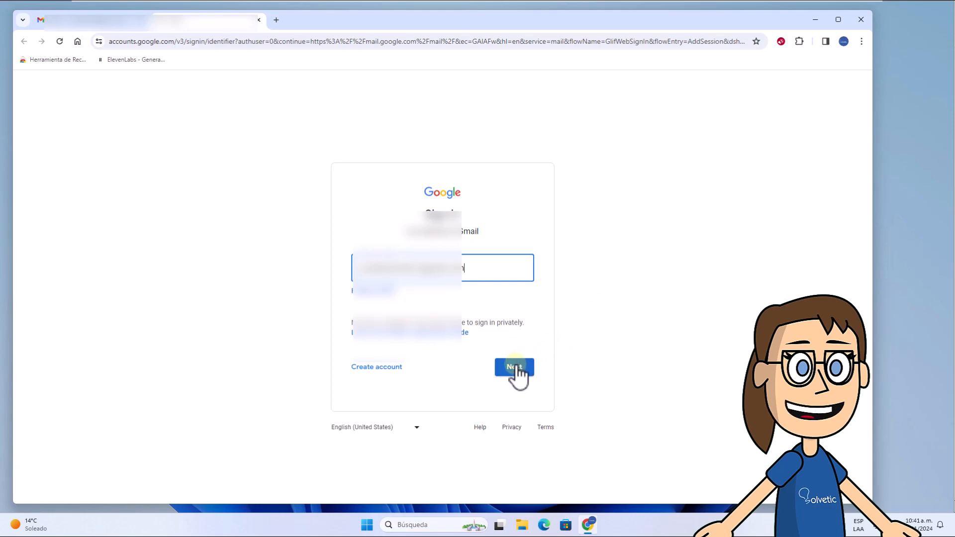
Step: Submit the second account's email and fill in its password
click(513, 366)
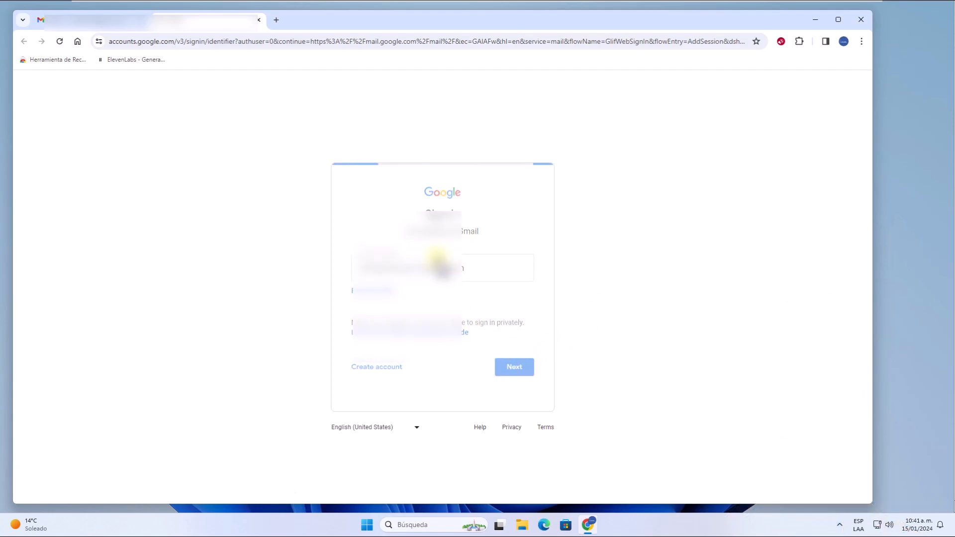
click(514, 367)
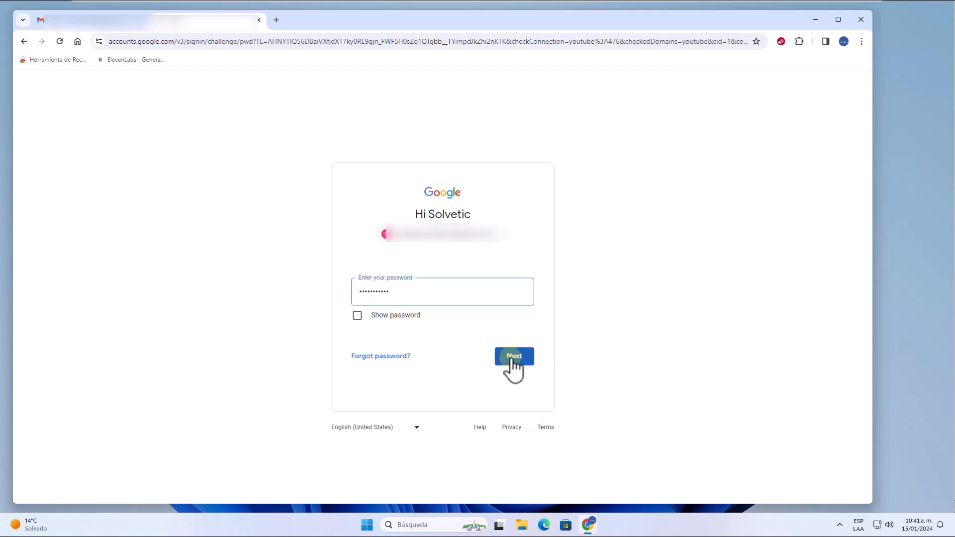
Step: Submit the password so the second account's Gmail inbox loads in the new tab
click(513, 355)
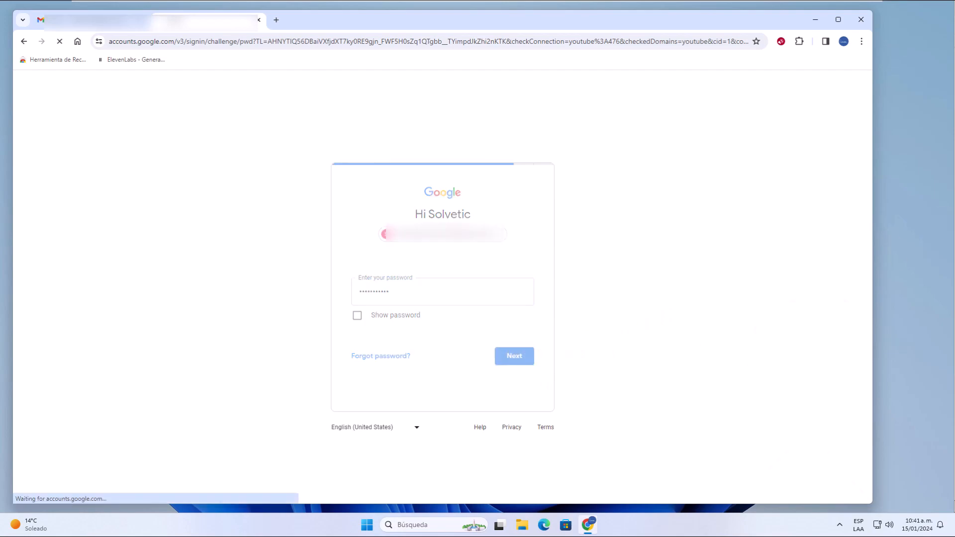
click(514, 356)
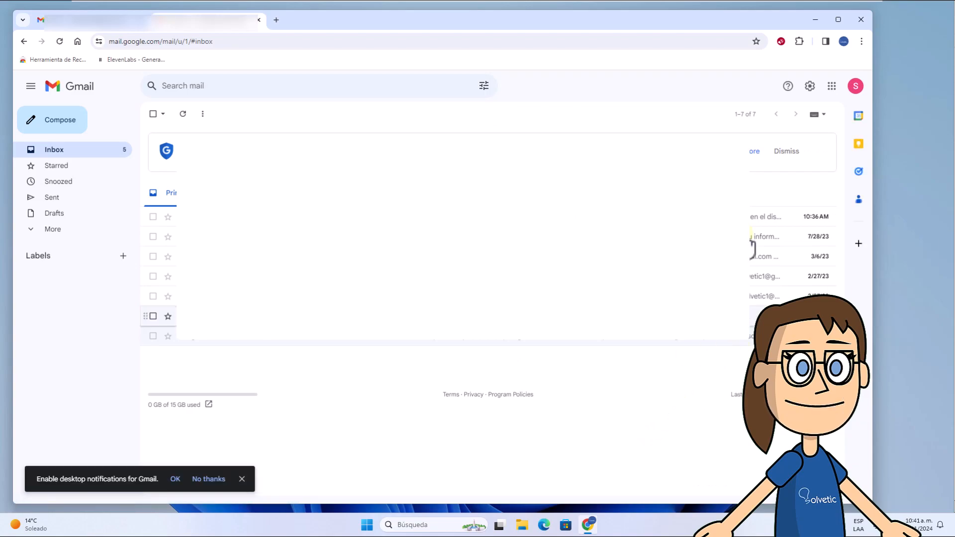
Step: Check the profile panel, then minimize the Chrome window to reveal the desktop
click(855, 86)
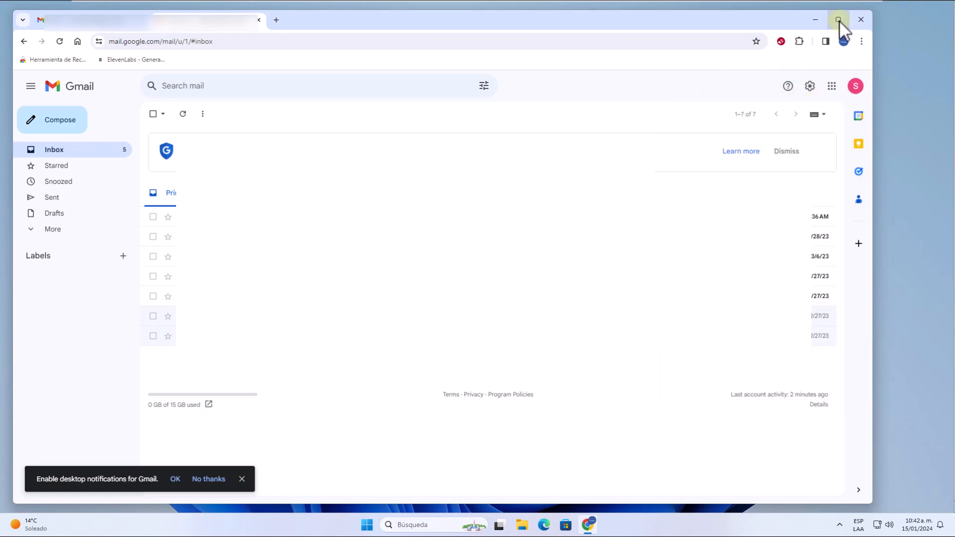
click(838, 20)
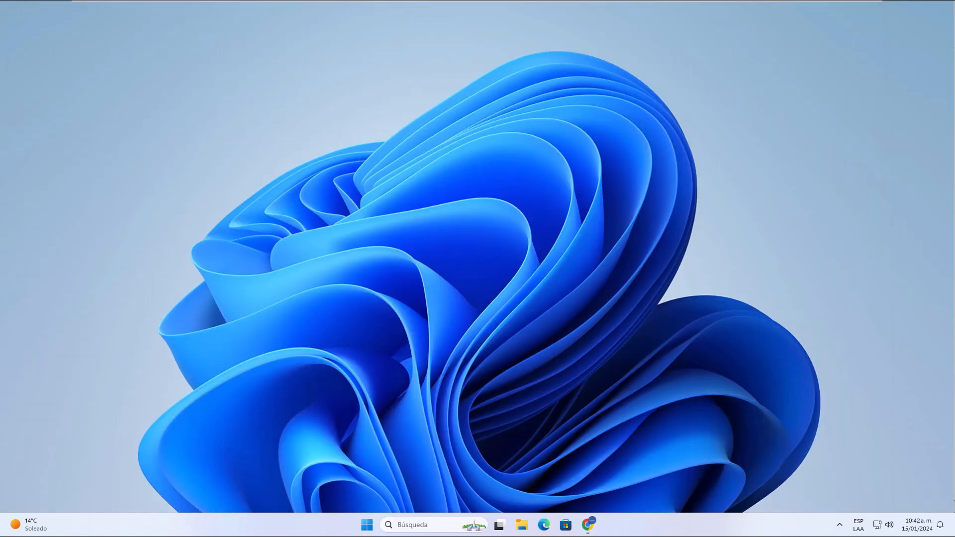